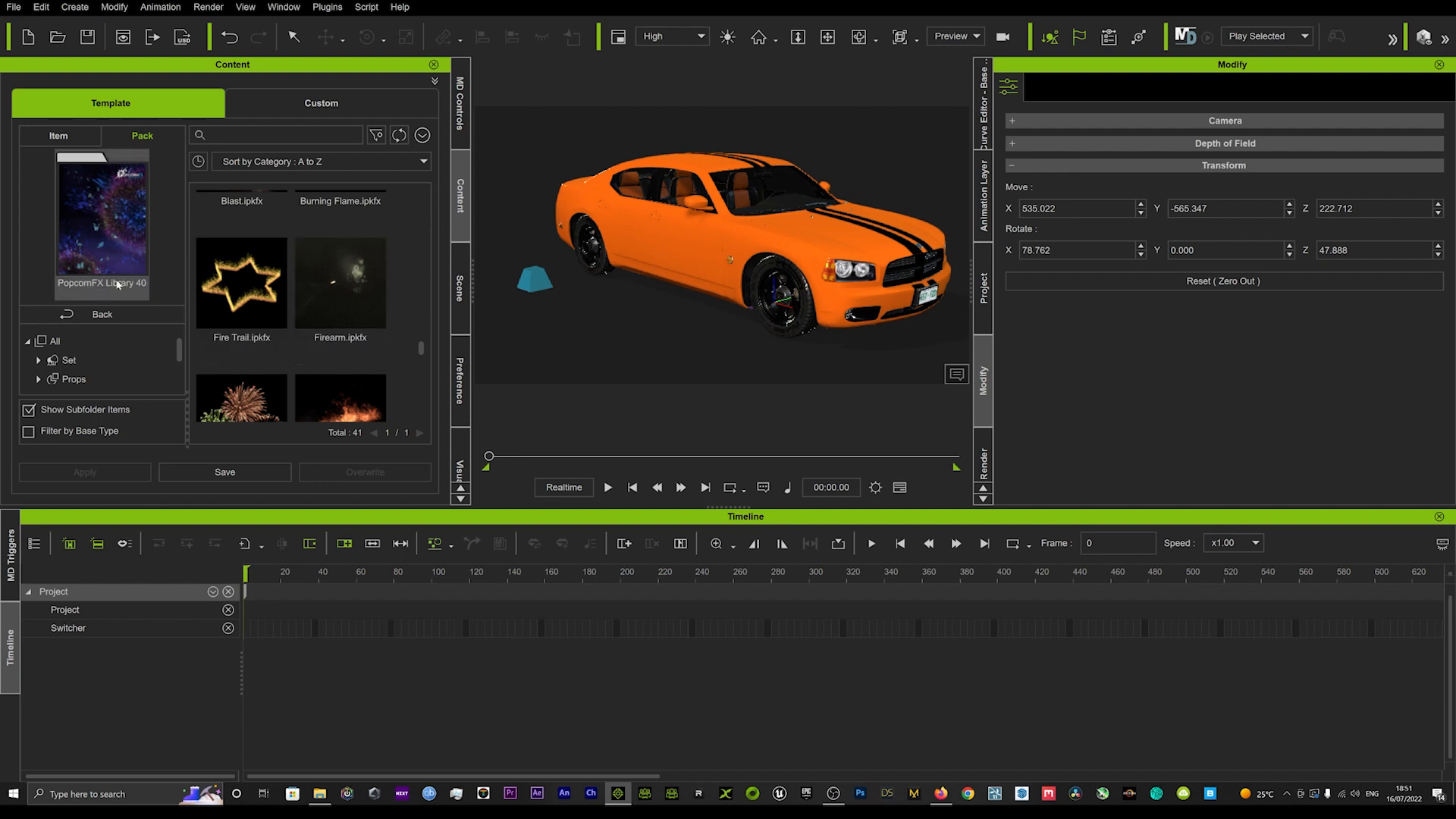
- Apply Firearm.ipkfx from PopcornFX Library 40 to the scene beside the orange sedan
{"action": "left_click", "coordinate": [339, 283]}
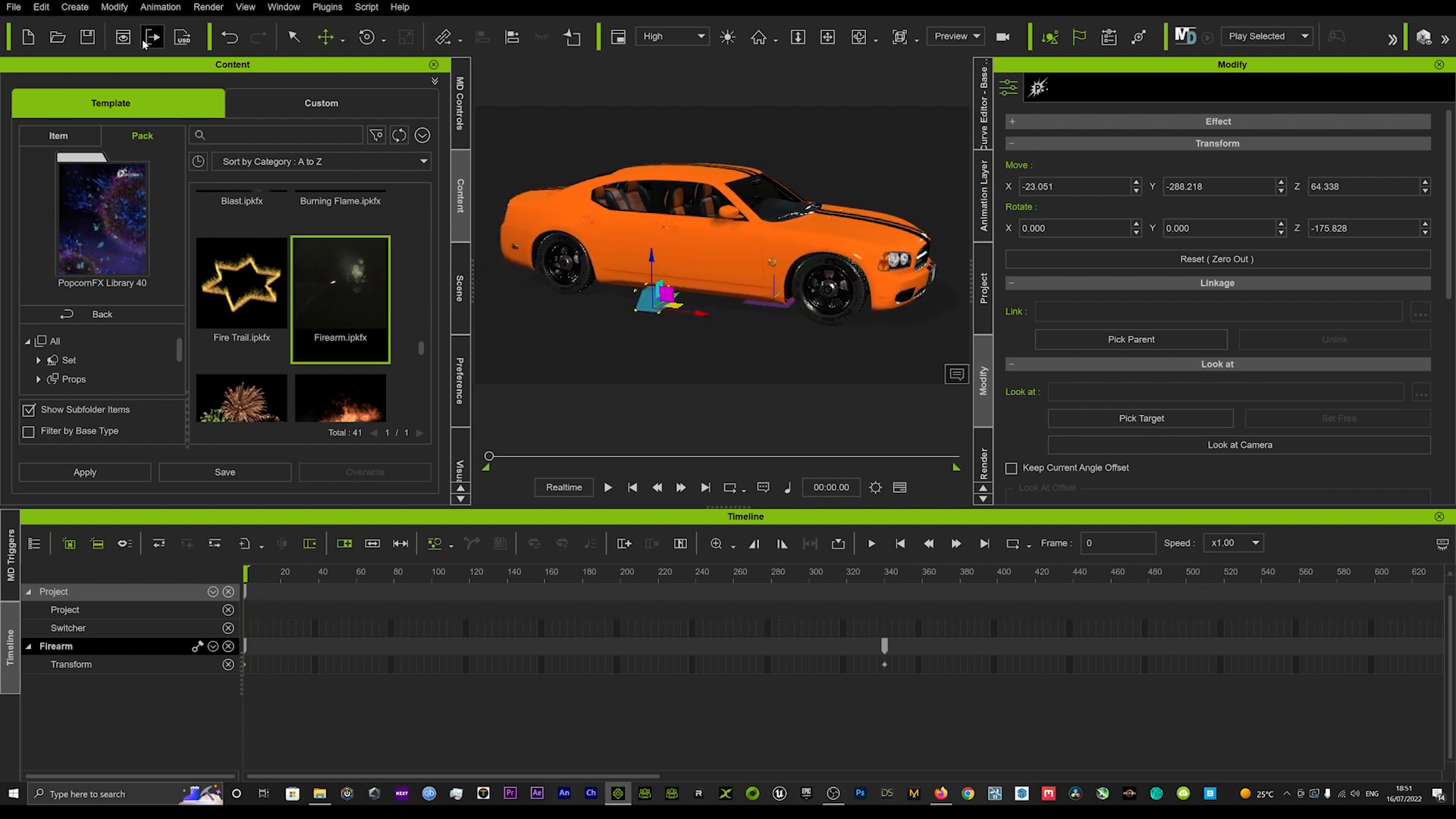
- Browse Create > Physics options to add an infinite ground plane
{"action": "left_click", "coordinate": [74, 7]}
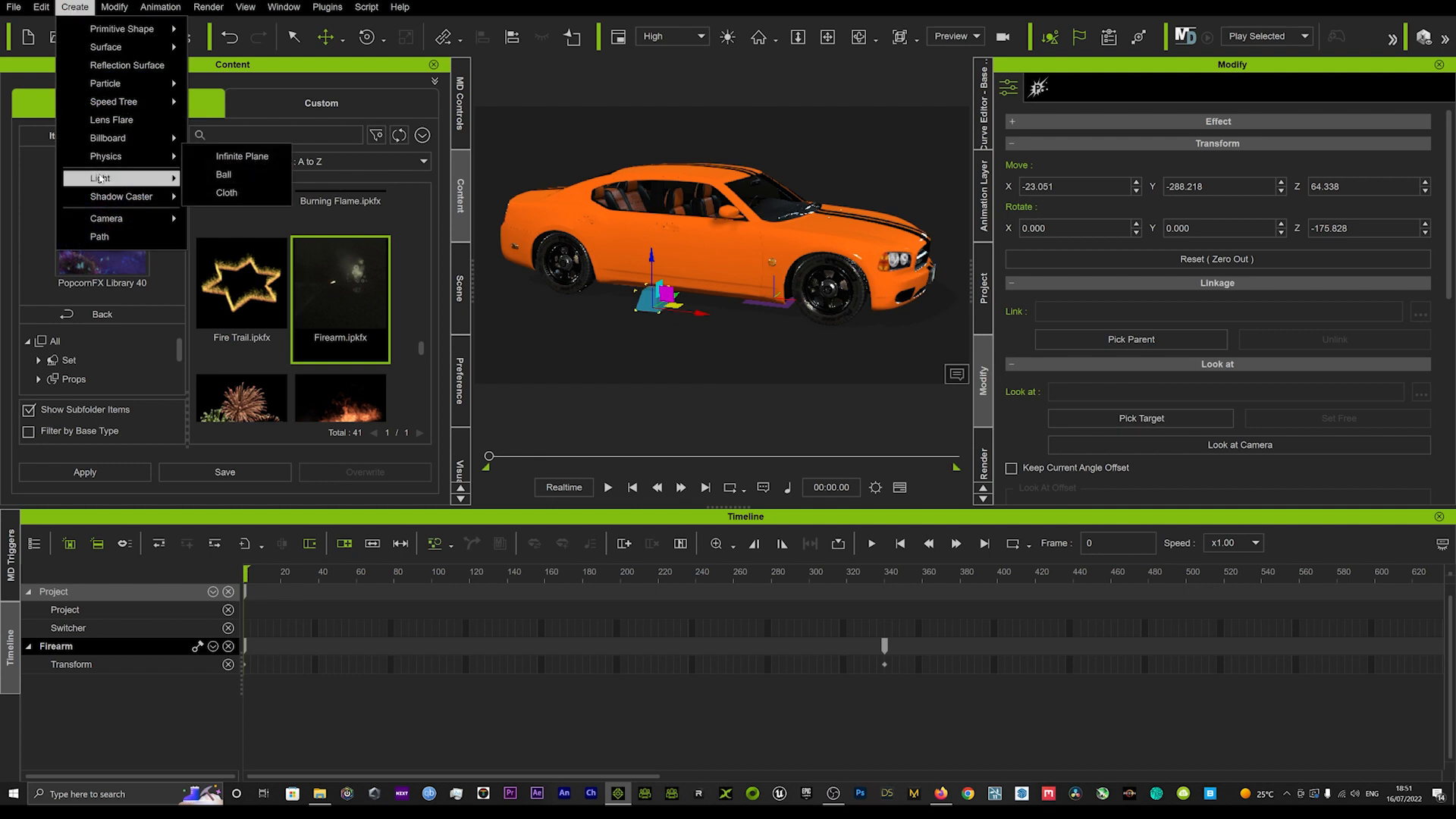
{"action": "mouse_move", "coordinate": [105, 156]}
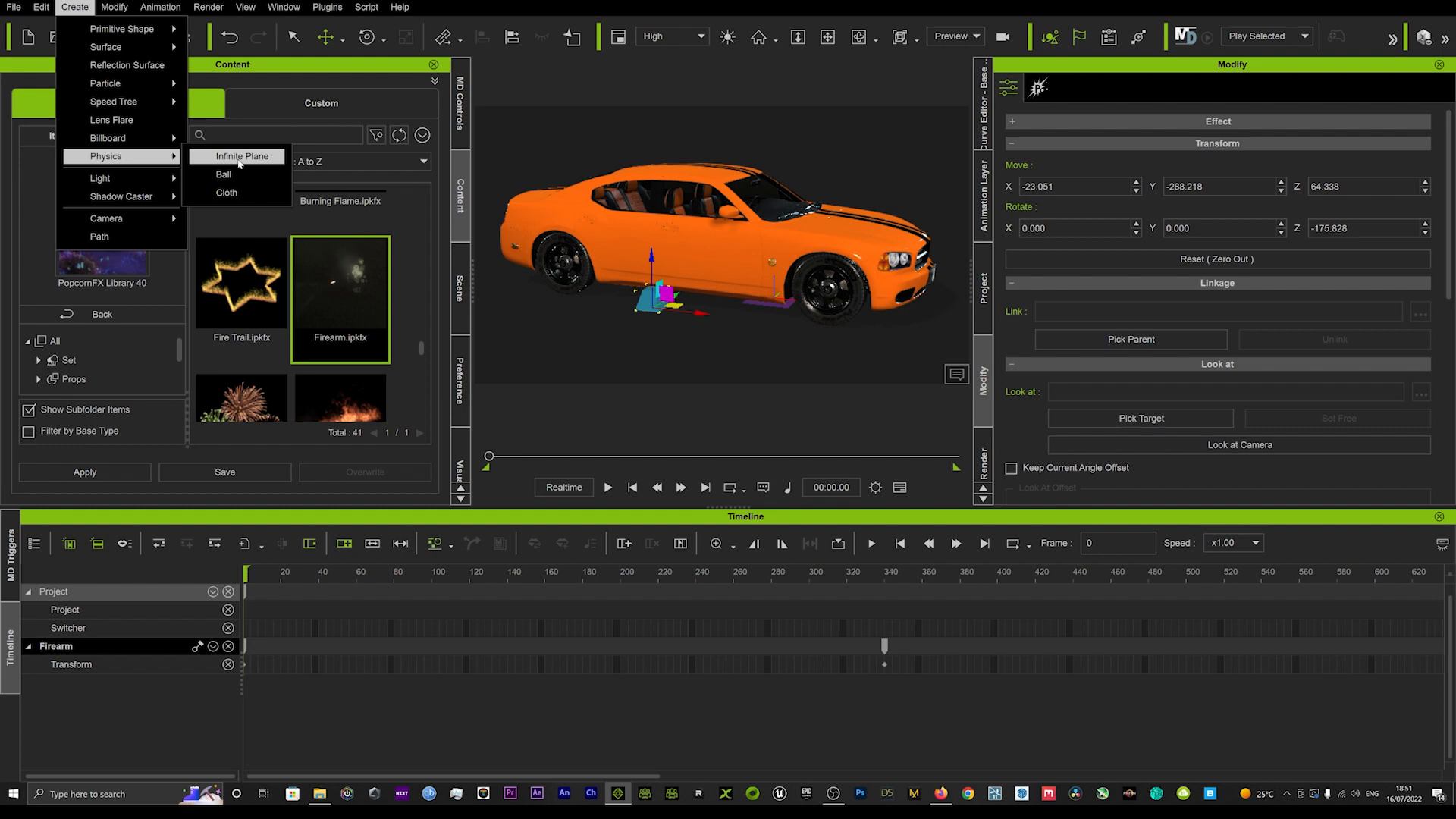
{"action": "left_click", "coordinate": [785, 256]}
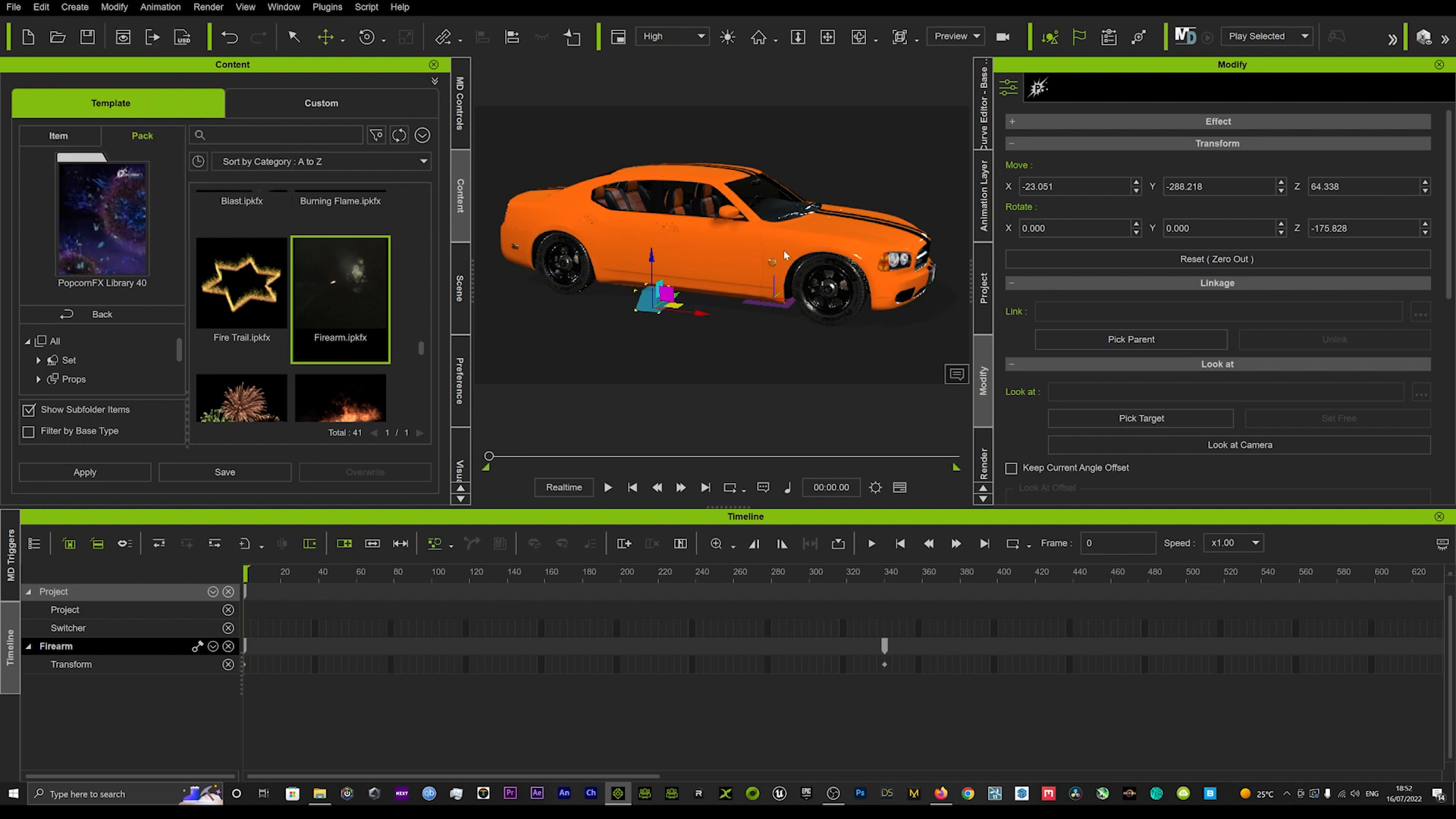
- Select the orange sedan and bring up its physics settings for a static rigid body
{"action": "left_click", "coordinate": [724, 251]}
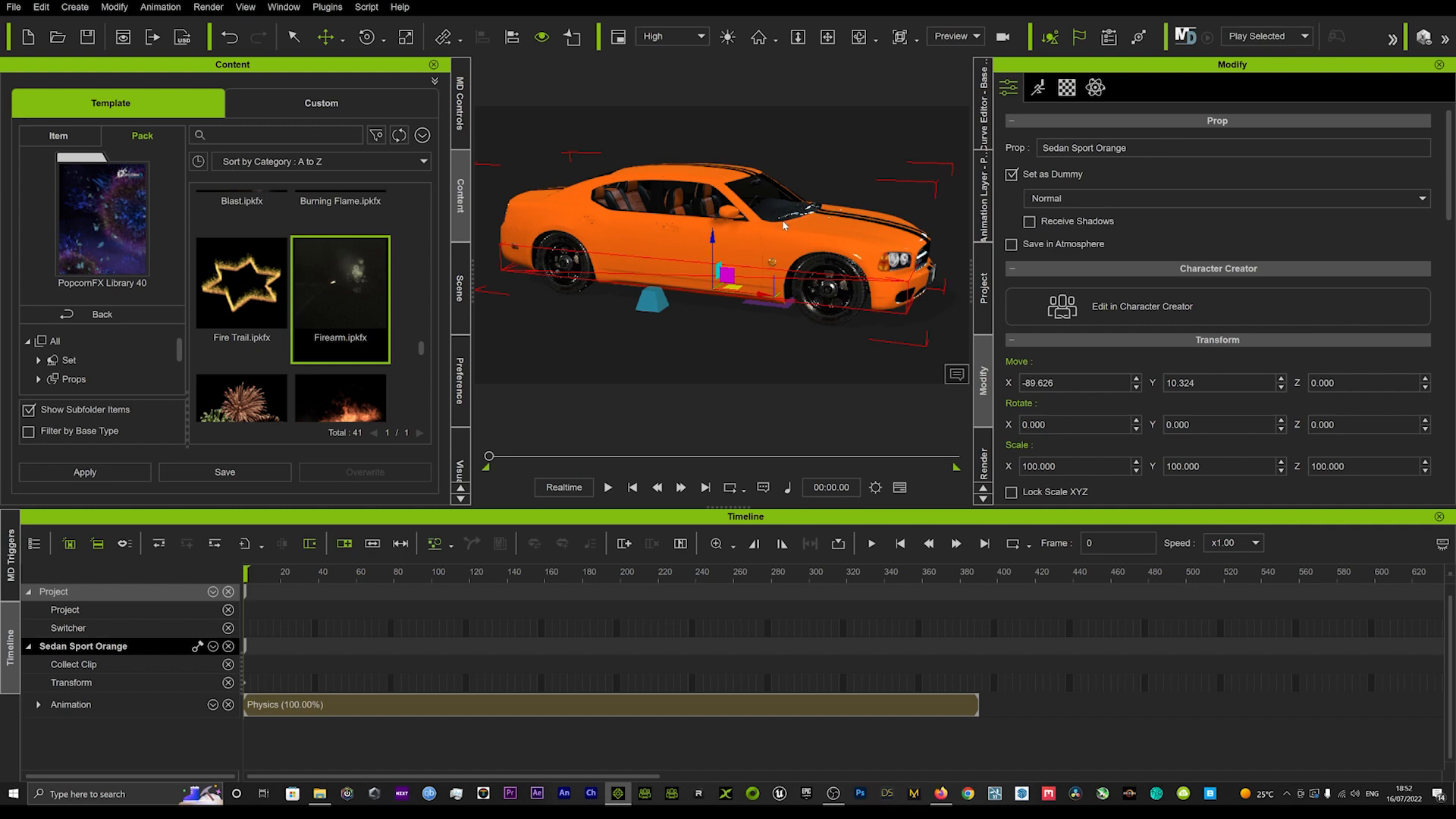
{"action": "mouse_move", "coordinate": [679, 299]}
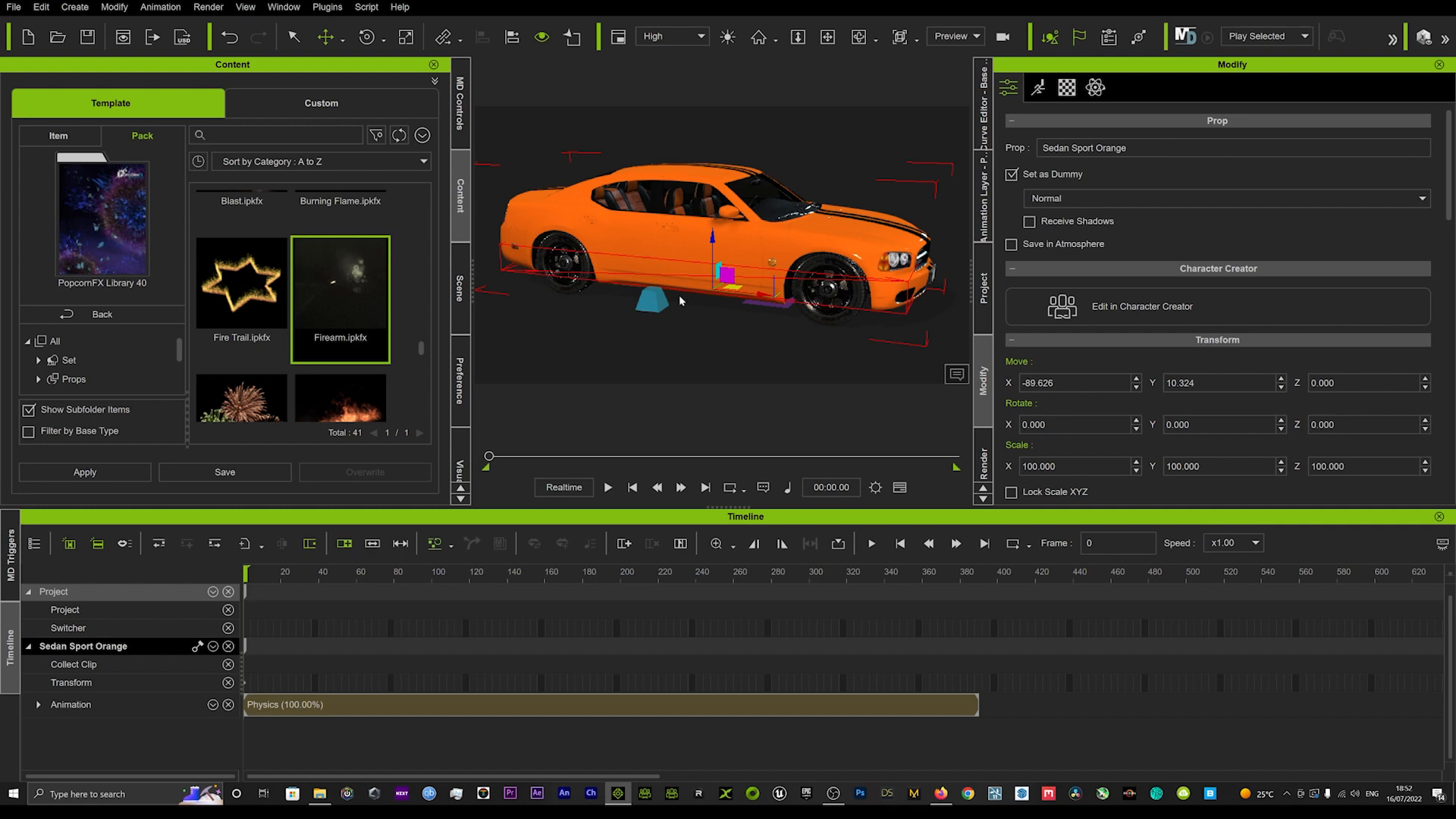
{"action": "left_click", "coordinate": [1096, 87]}
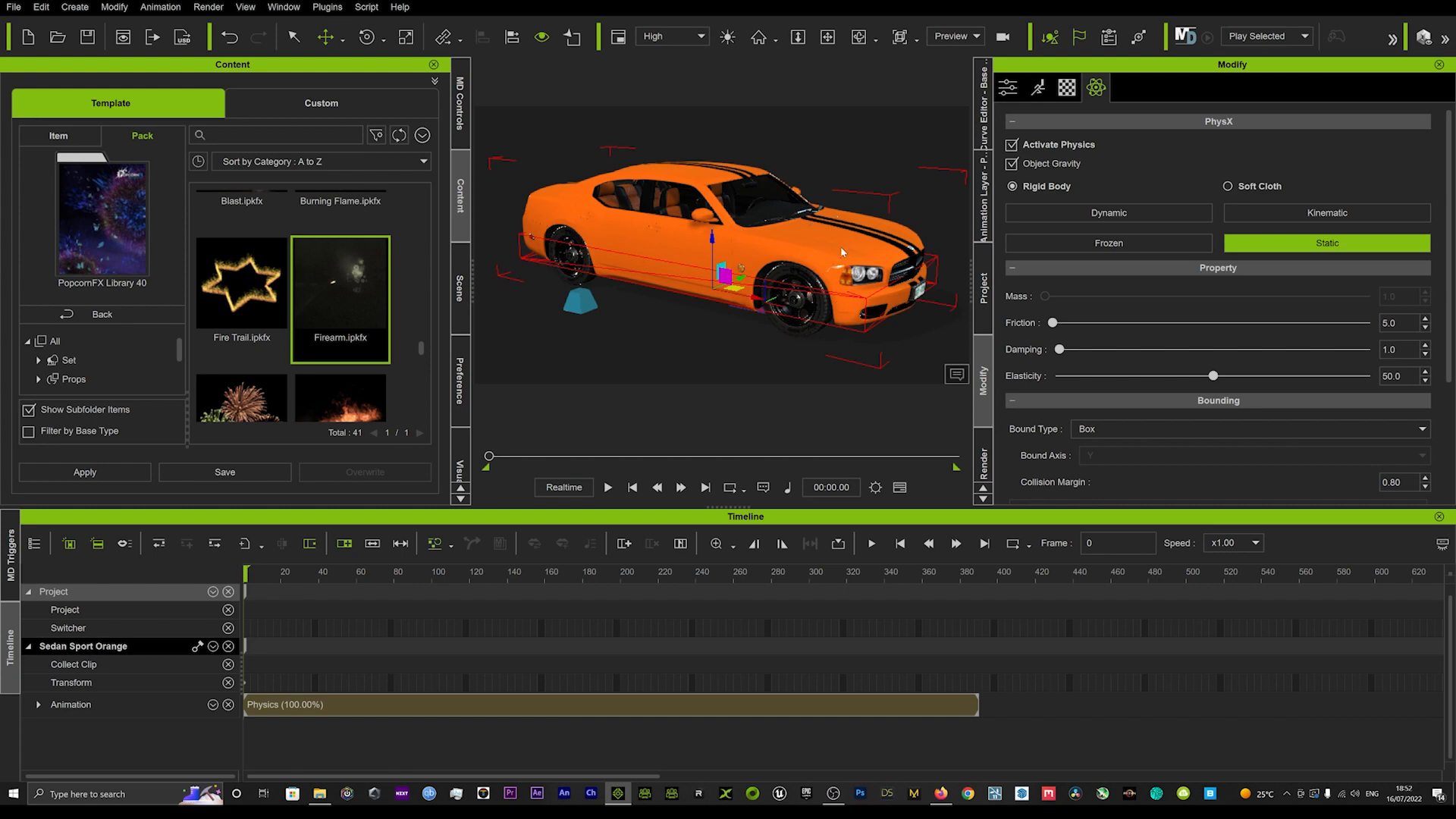
{"action": "mouse_move", "coordinate": [851, 265]}
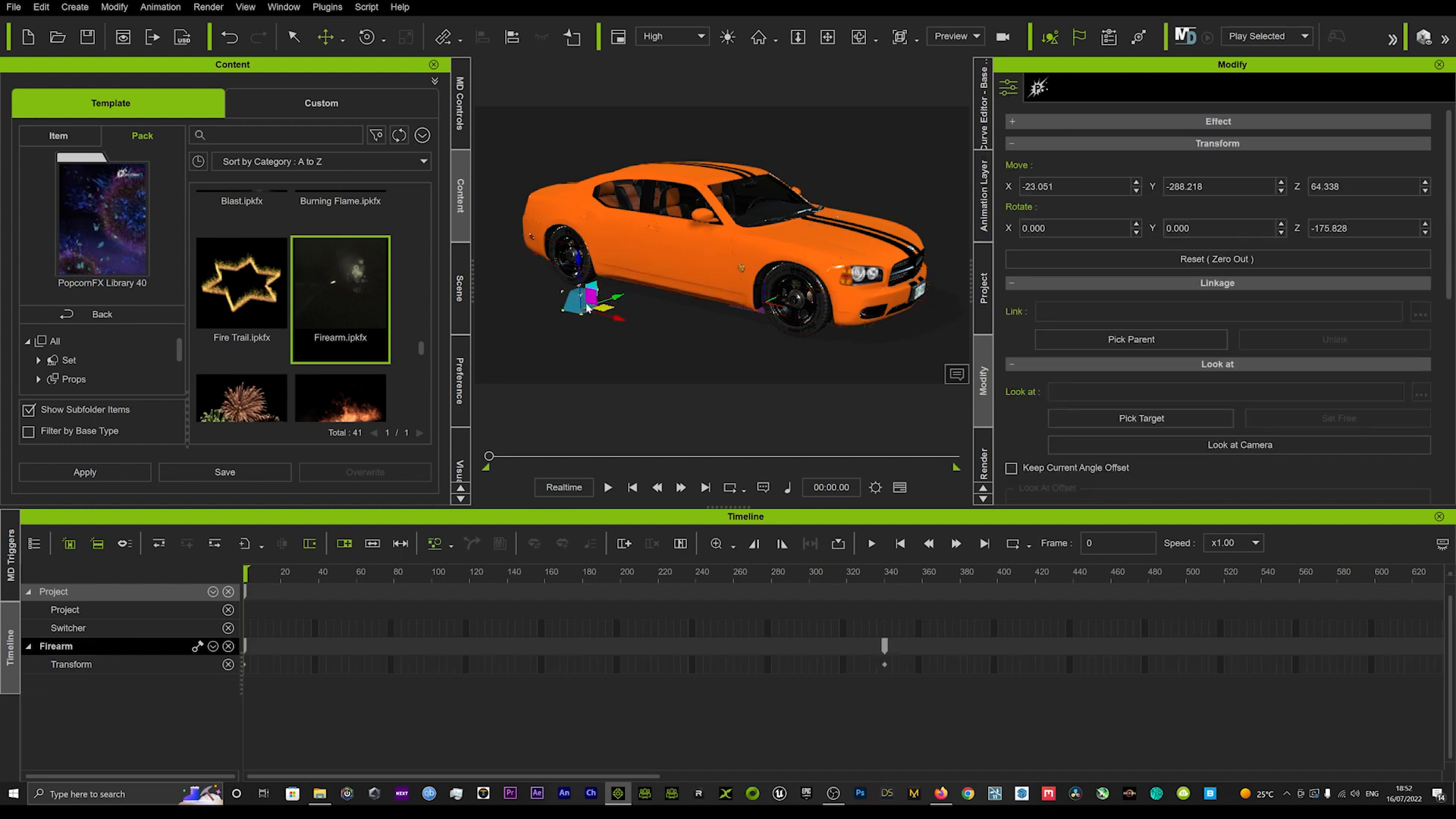
- Show the Firearm emitter attributes and scroll to the emission and rigid-body physics settings
{"action": "left_click", "coordinate": [1038, 86]}
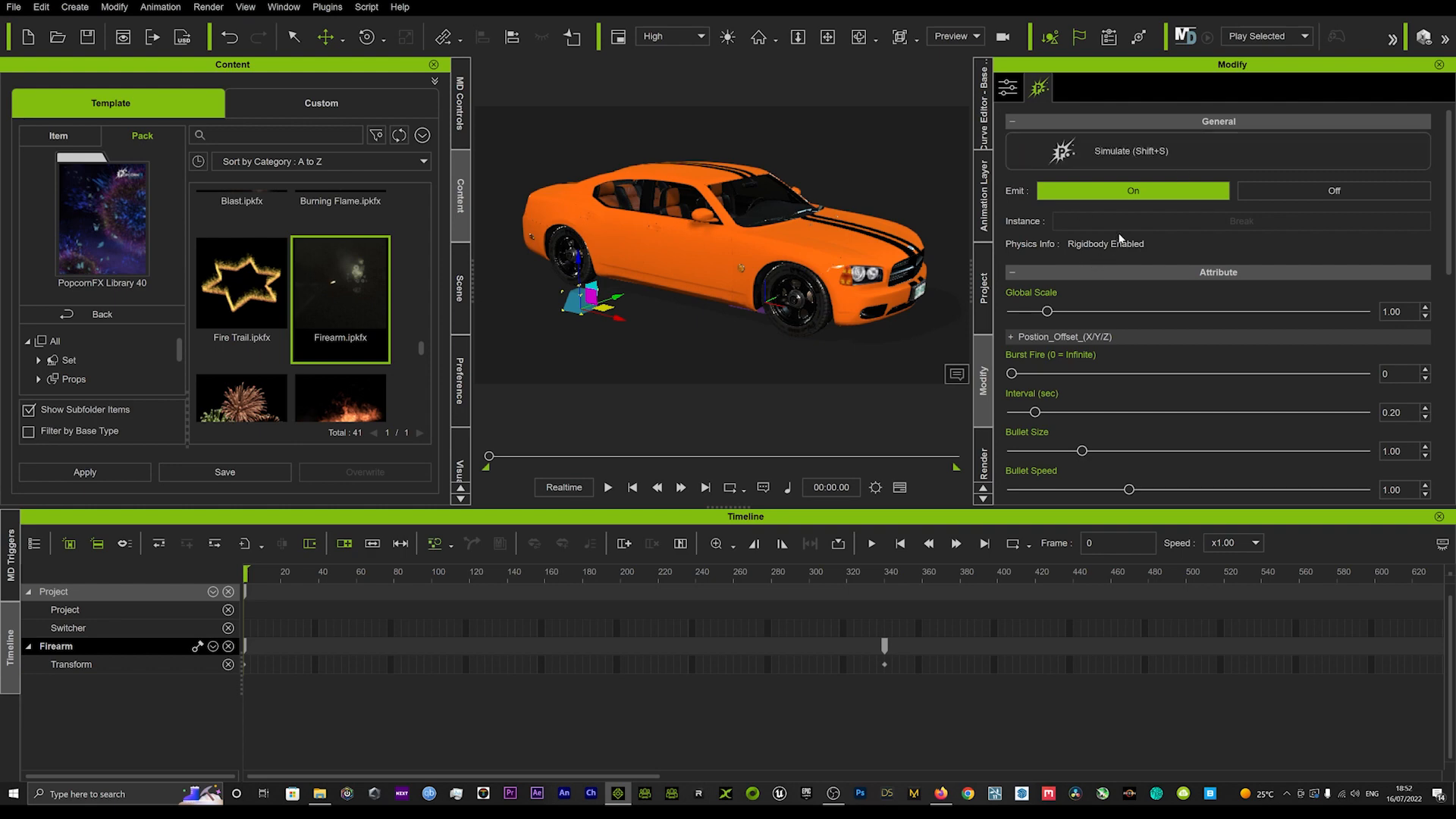
{"action": "scroll", "scroll_direction": "down", "scroll_amount": 3}
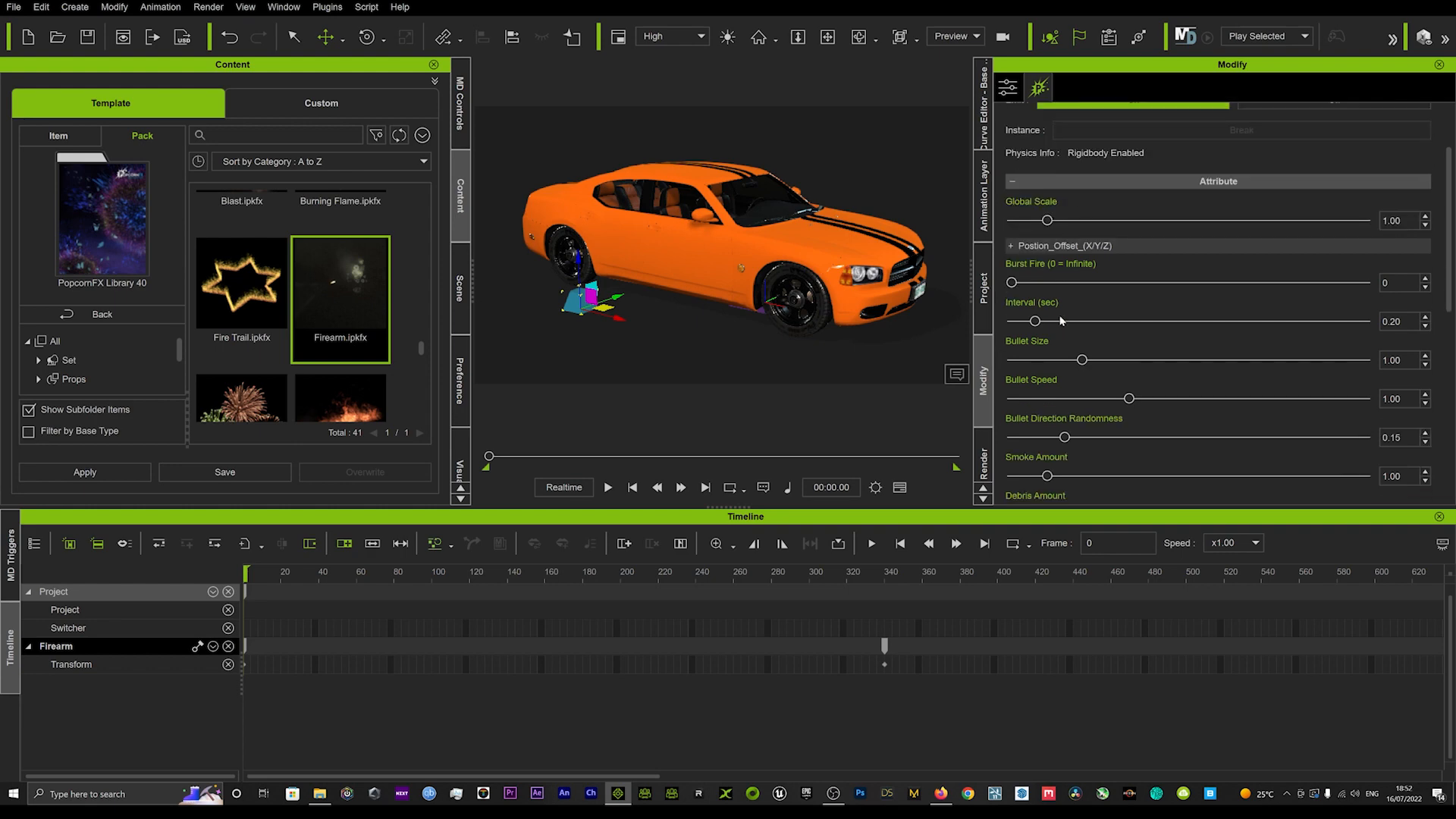
{"action": "scroll", "scroll_direction": "down", "scroll_amount": 3}
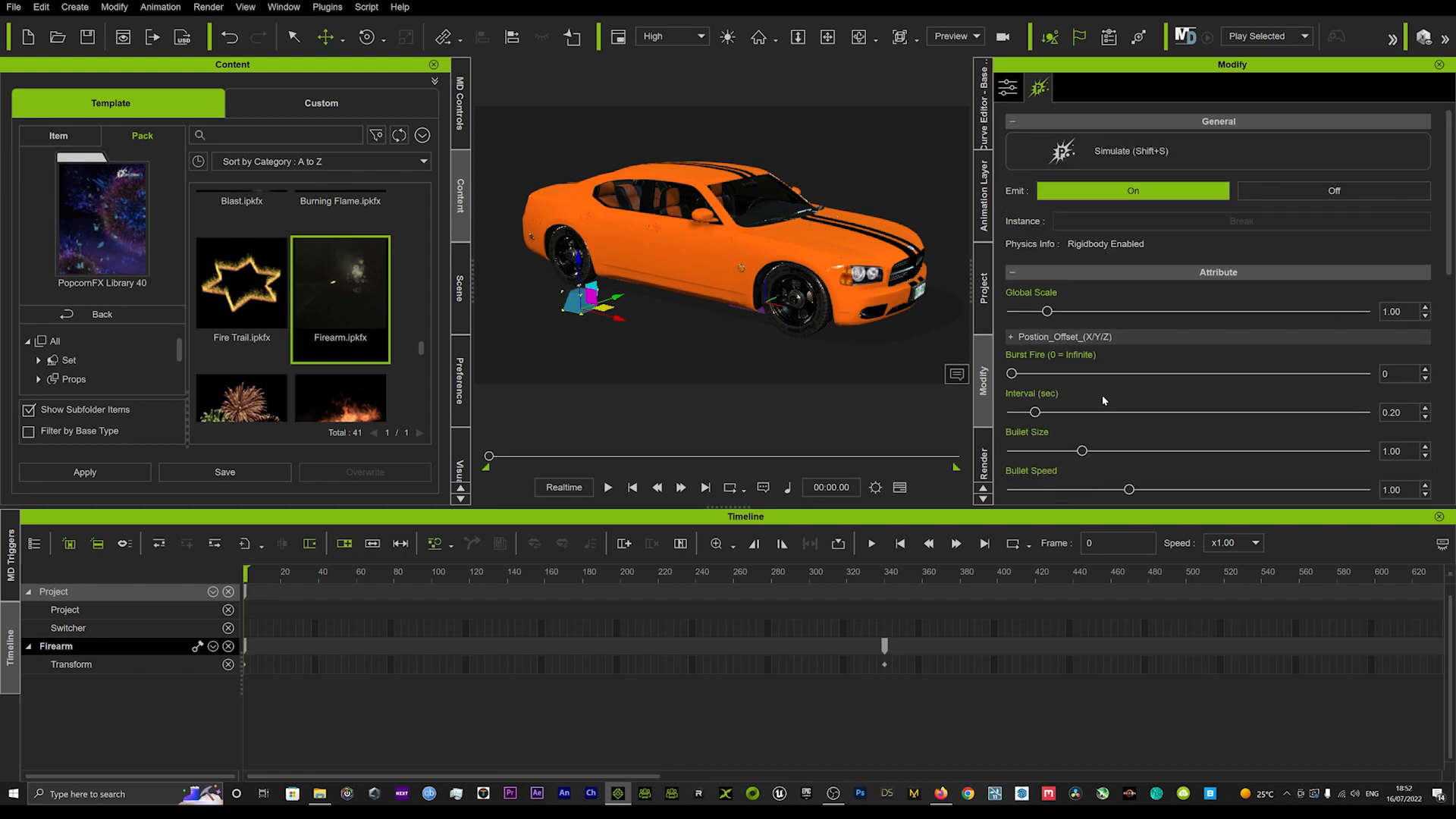
{"action": "mouse_move", "coordinate": [564, 487]}
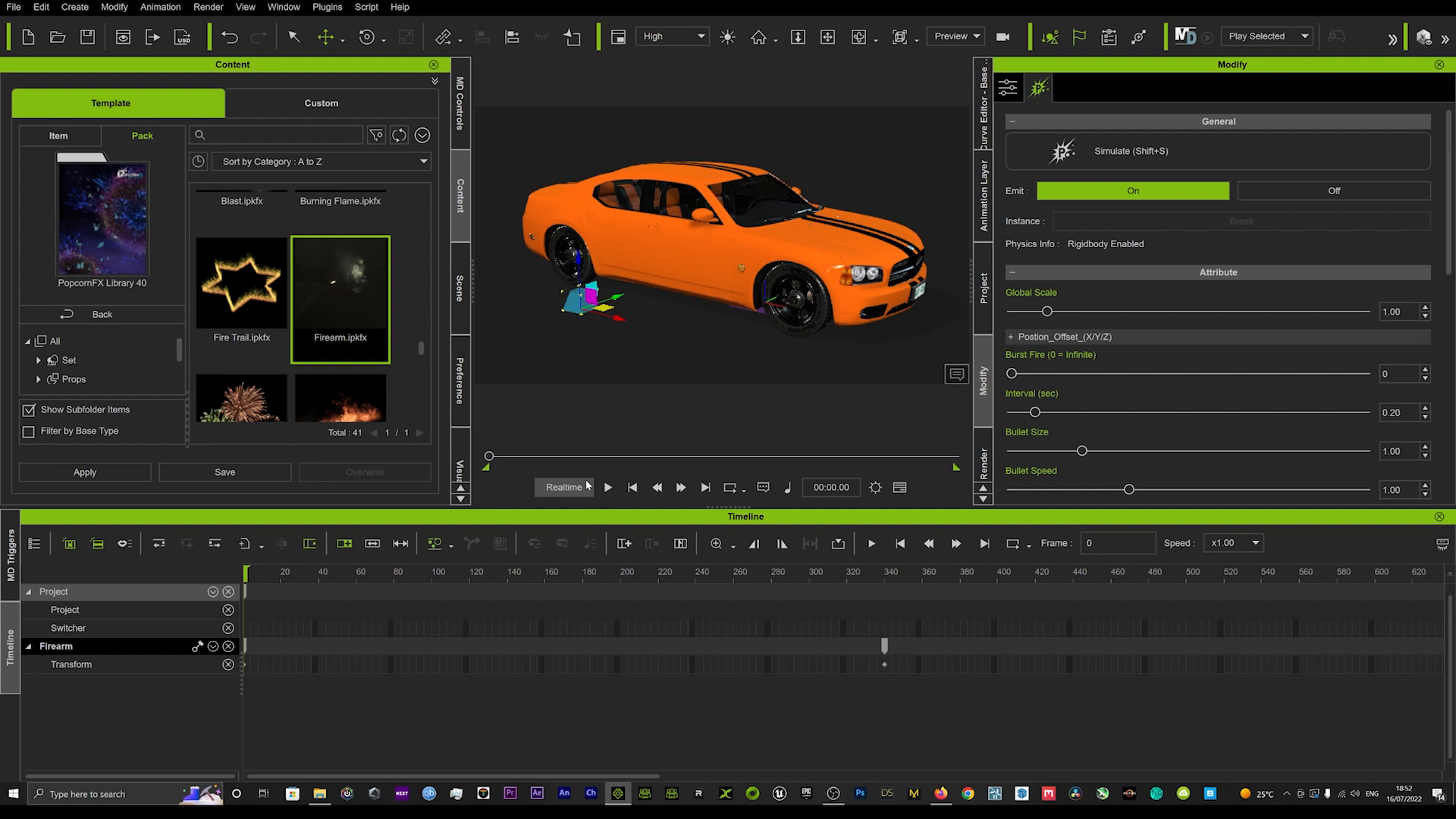
- Start playback and move the camera in close to the Firearm emitter beside the sedan
{"action": "left_click", "coordinate": [607, 487]}
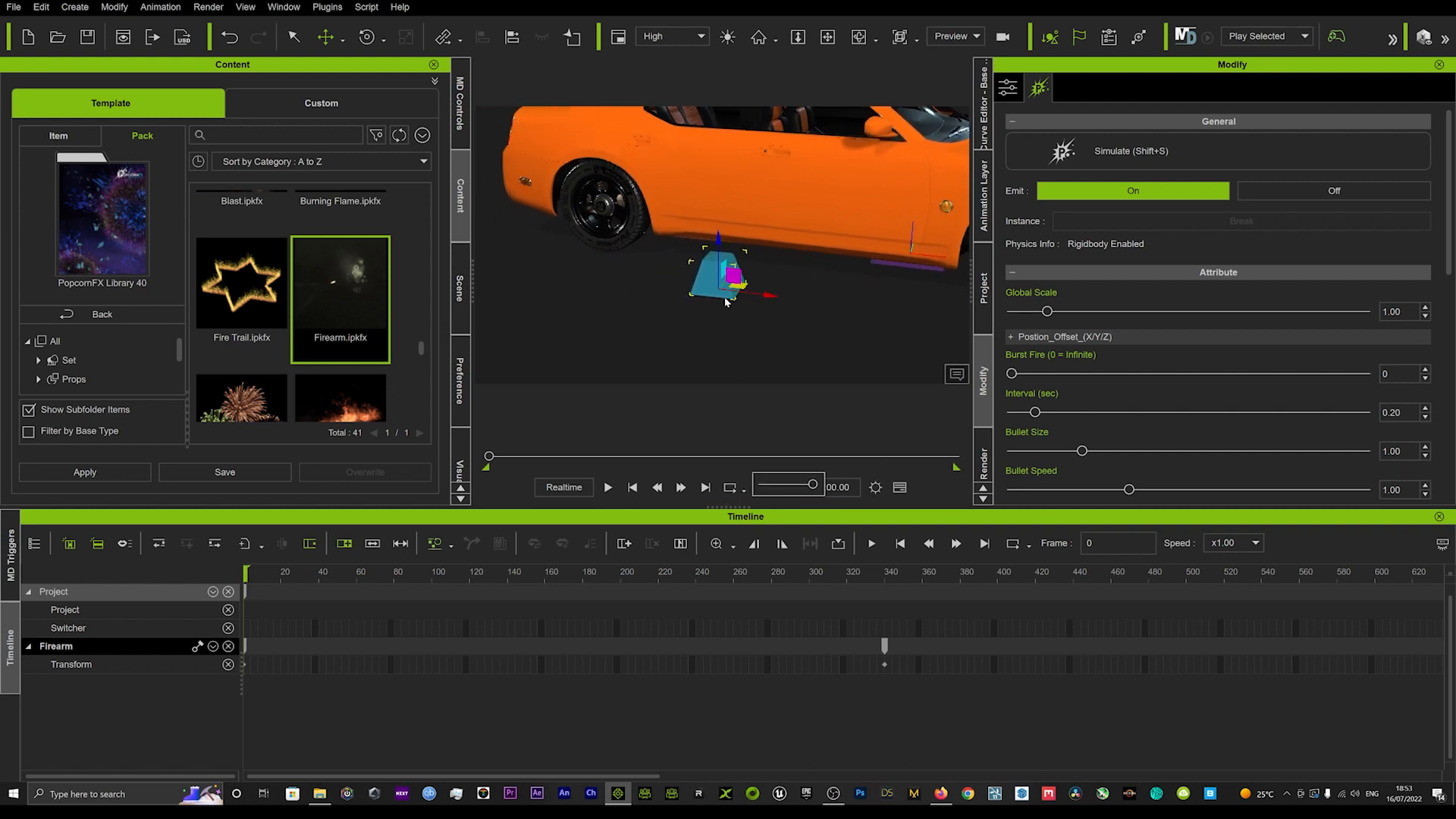
{"action": "right_click", "coordinate": [724, 288]}
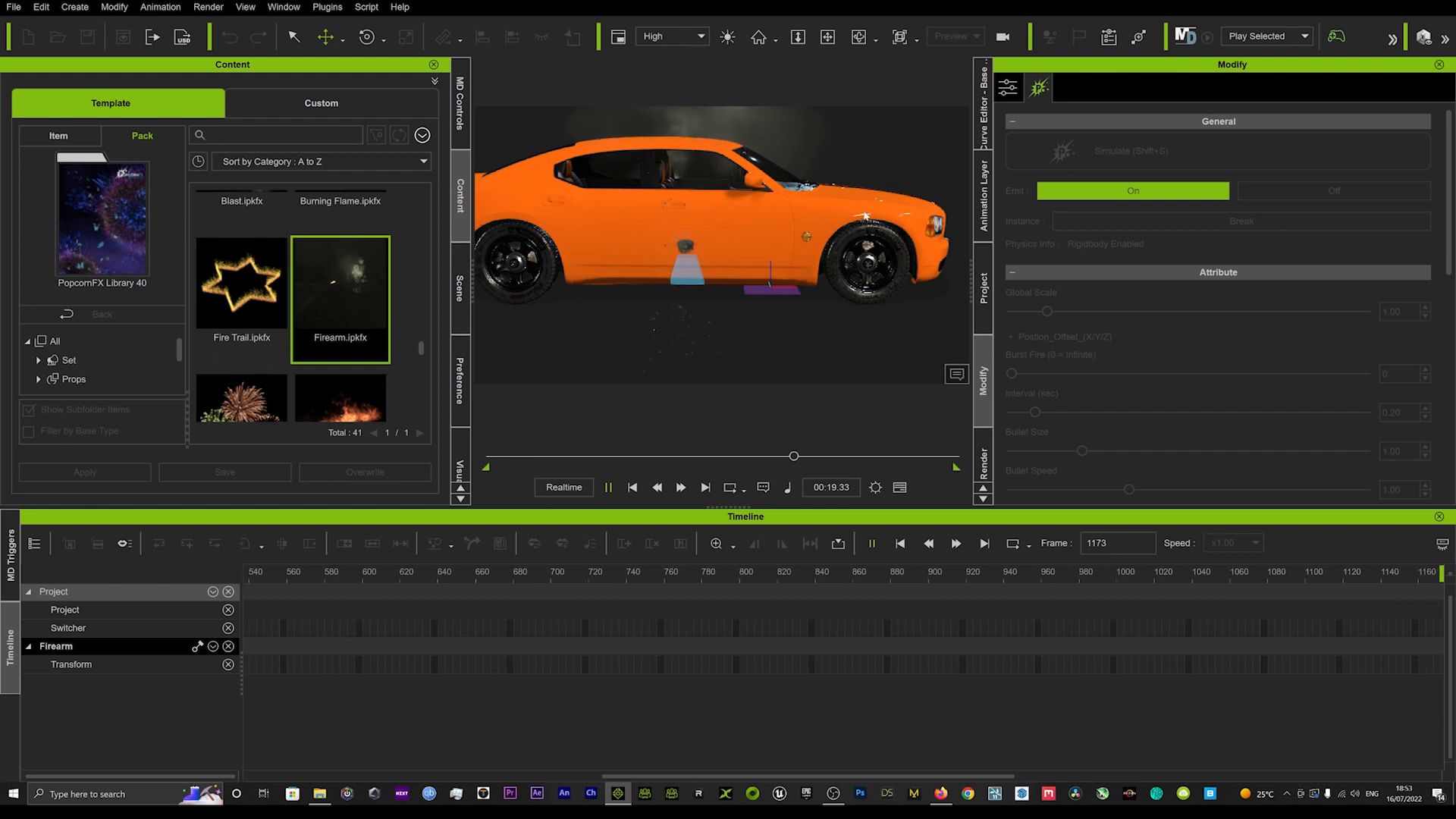
{"action": "mouse_move", "coordinate": [807, 244]}
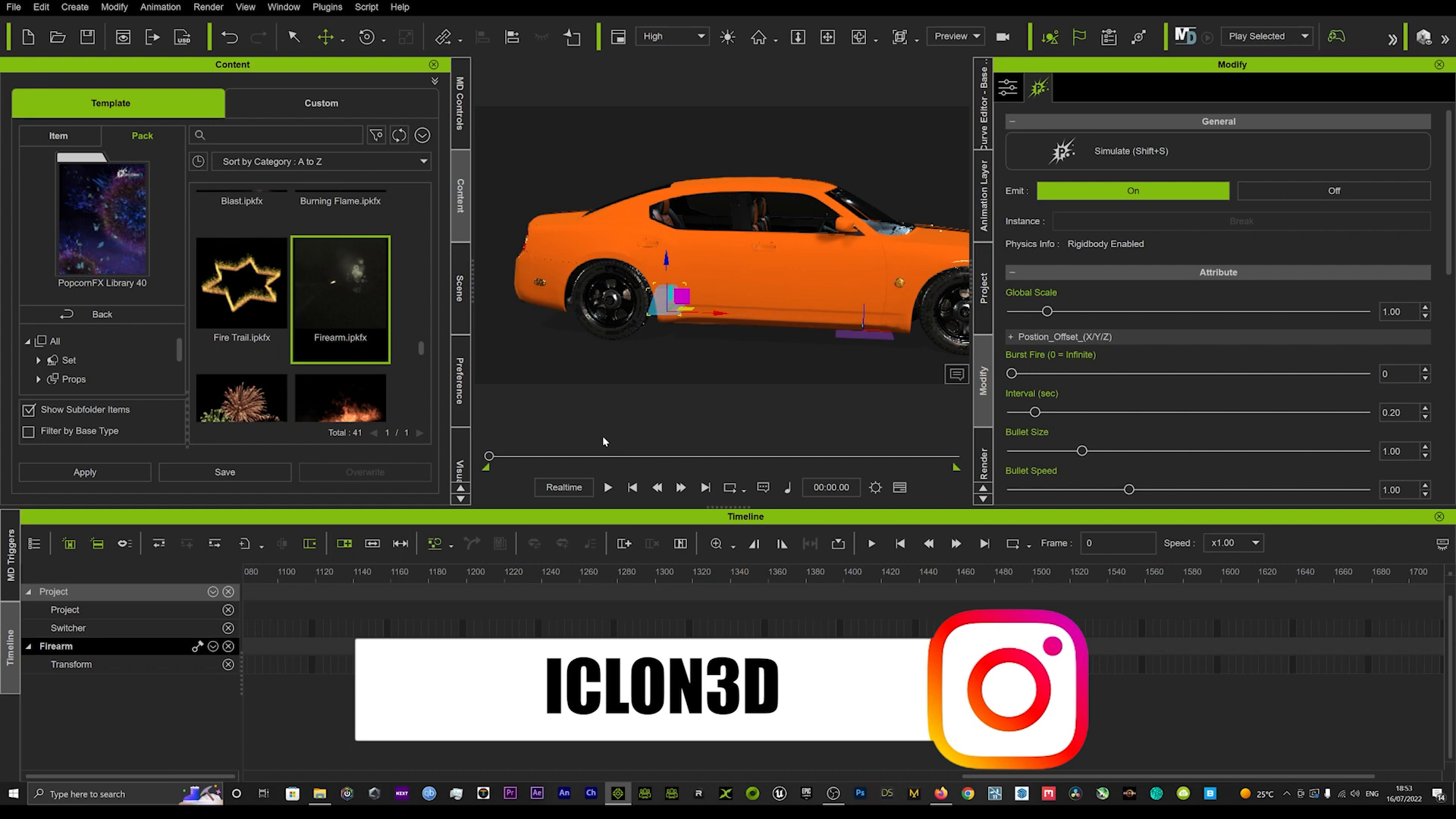
- Play the bullet simulation again while recording new Firearm transform keys
{"action": "left_click", "coordinate": [607, 487]}
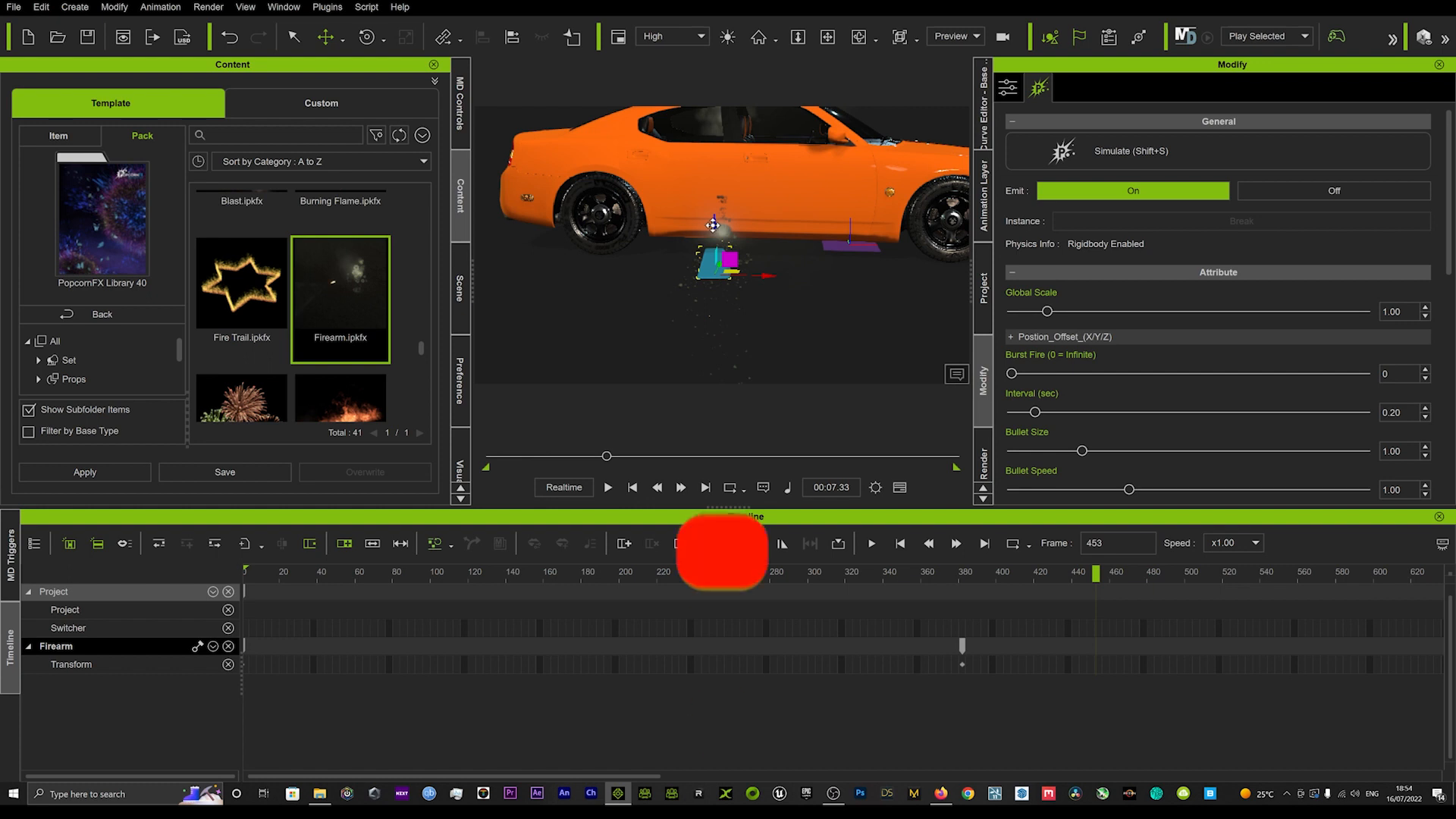
{"action": "left_click", "coordinate": [607, 486]}
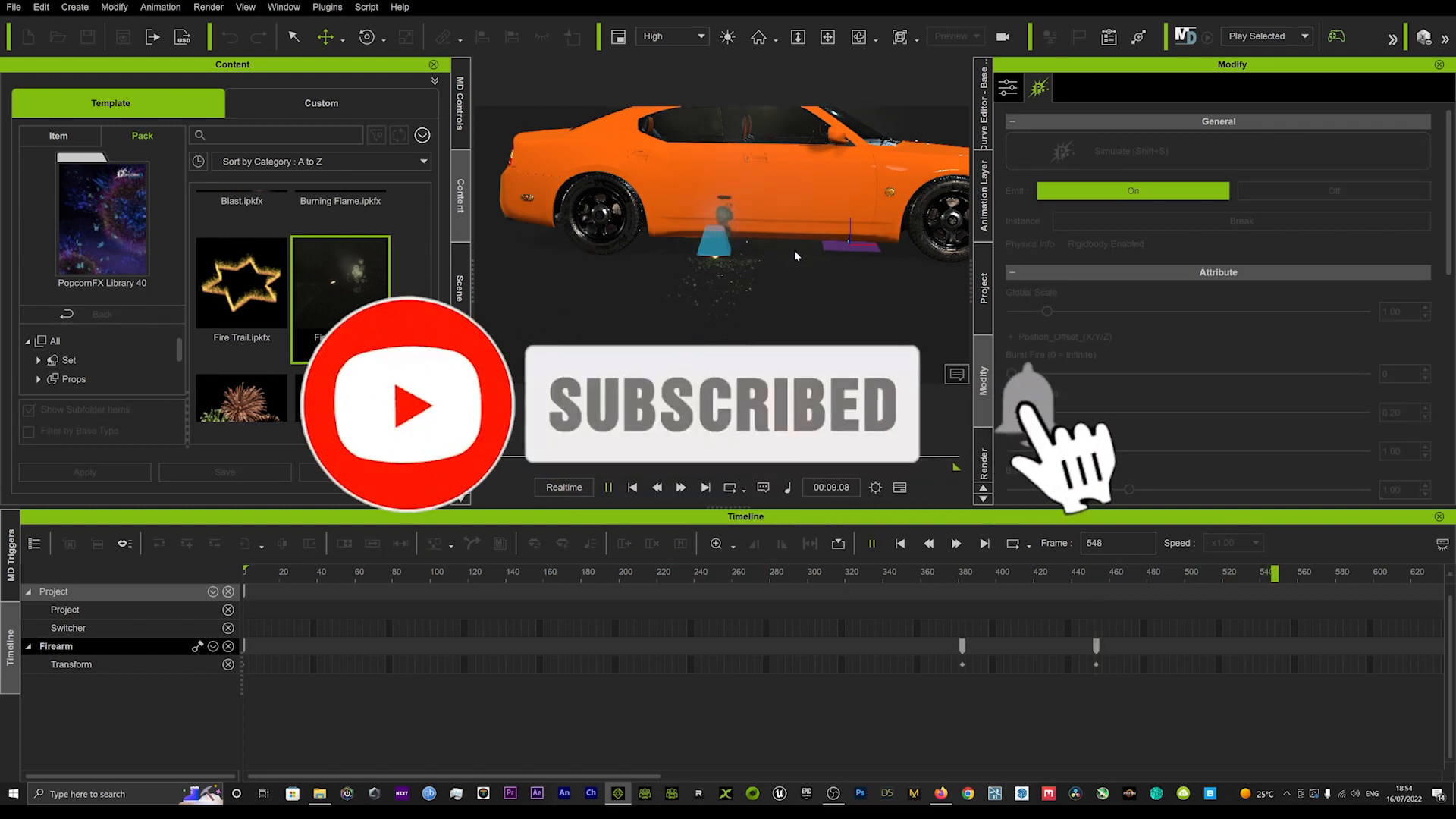